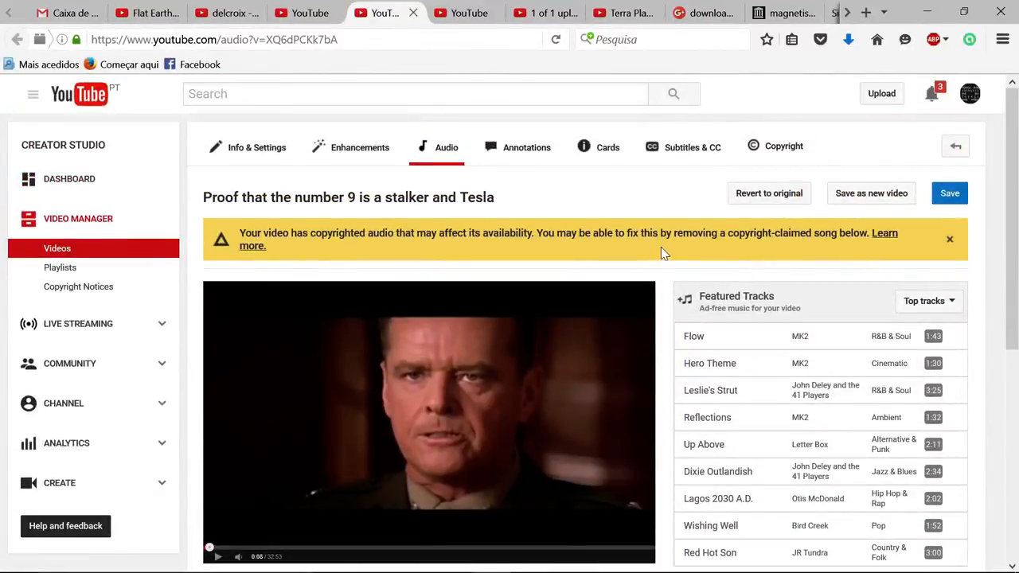
- Scroll through Remove a Song to review both 'Song removal failed' messages on the claimed tracks
scroll(down, 3)
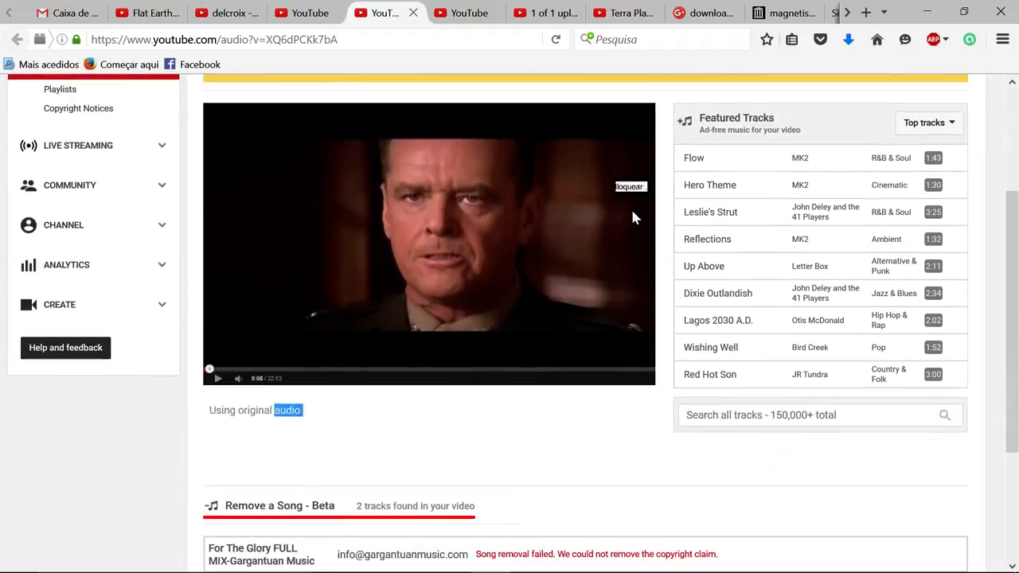
scroll(down, 3)
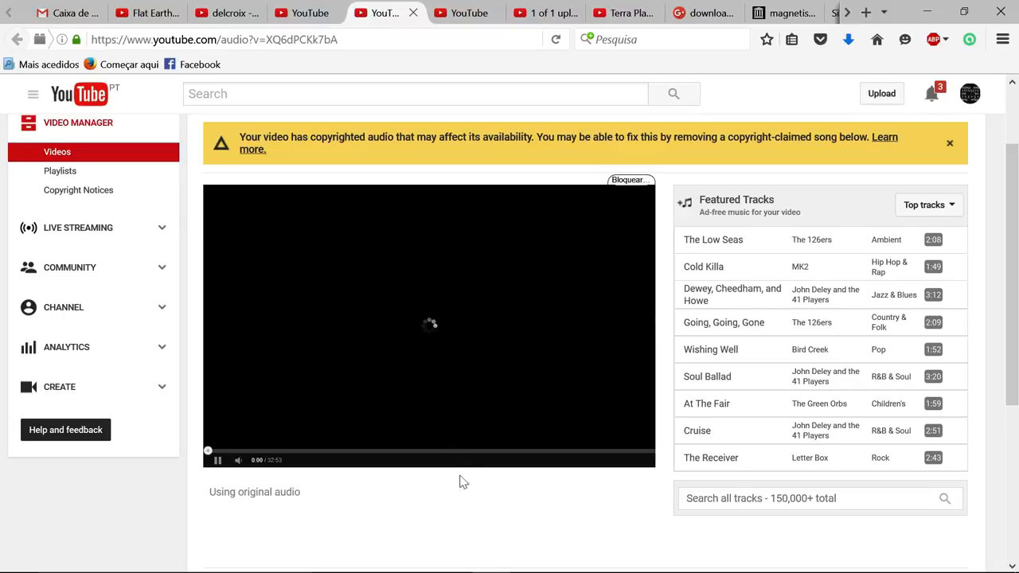
mouse_move(467, 495)
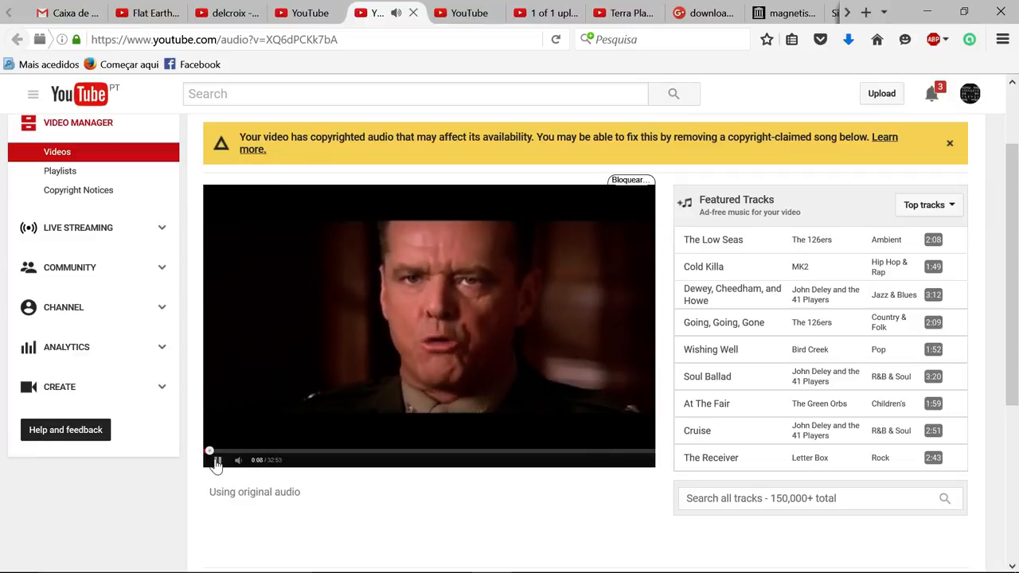
scroll(down, 3)
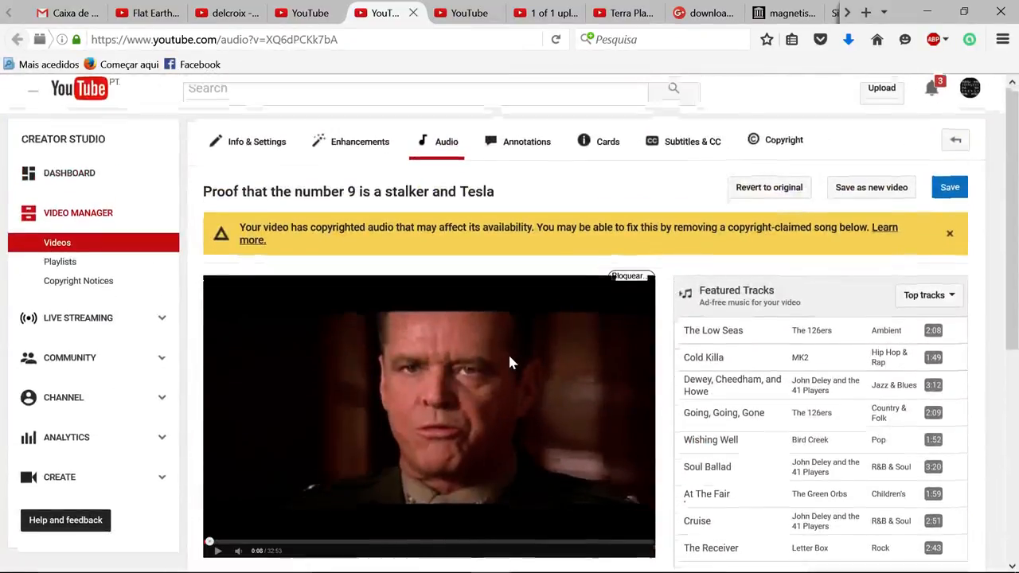
scroll(down, 3)
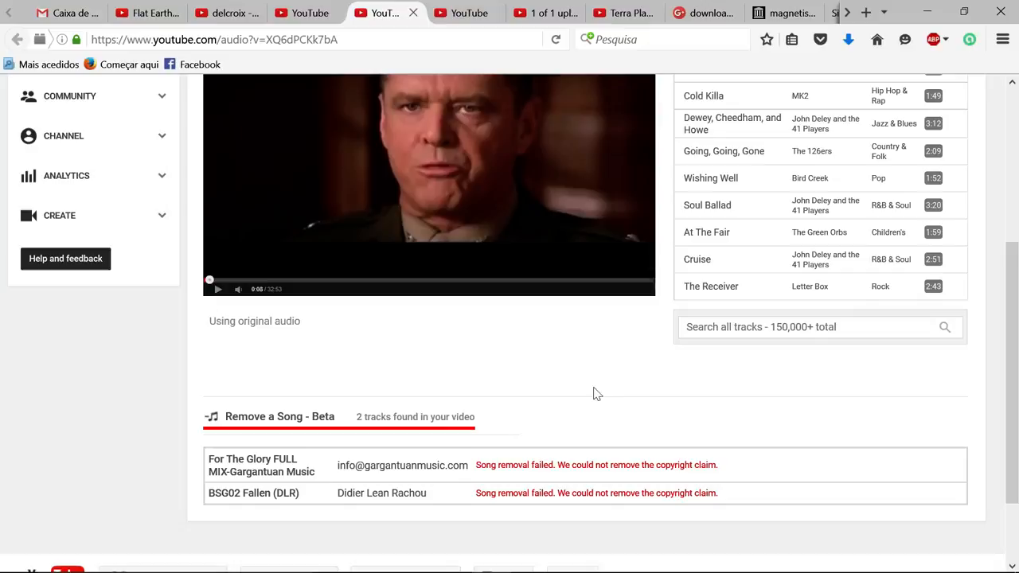
scroll(down, 3)
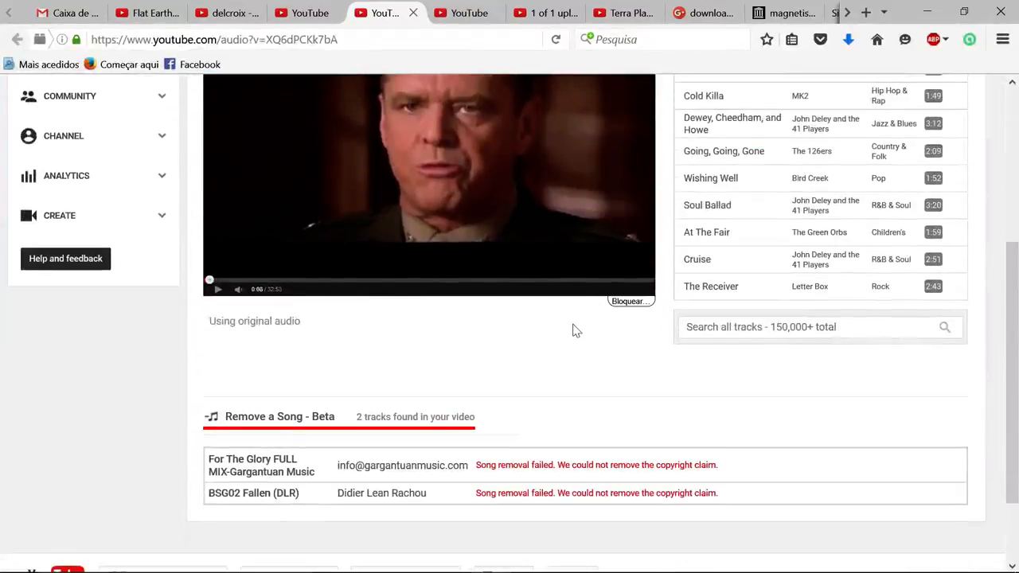
scroll(down, 3)
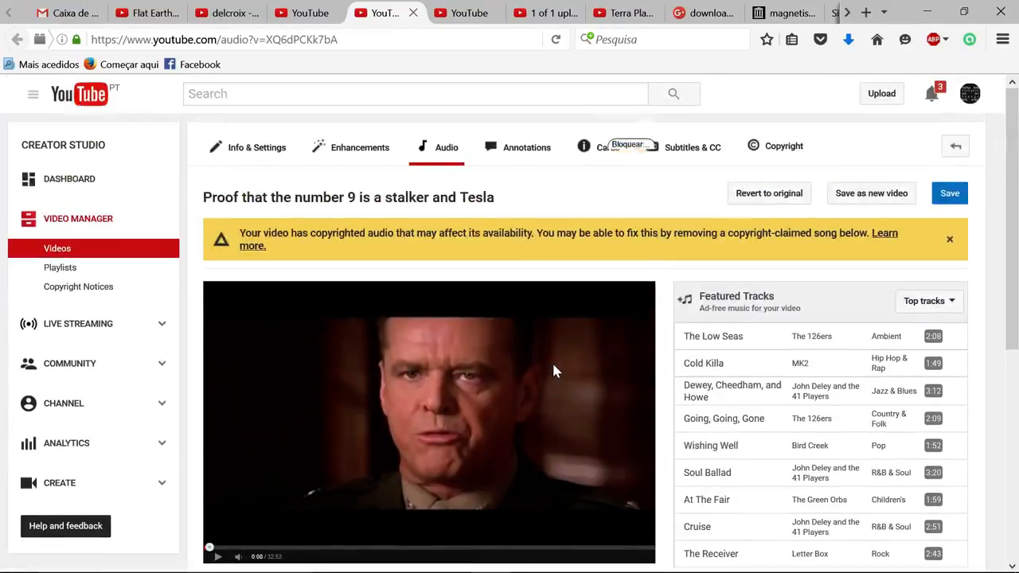
scroll(down, 3)
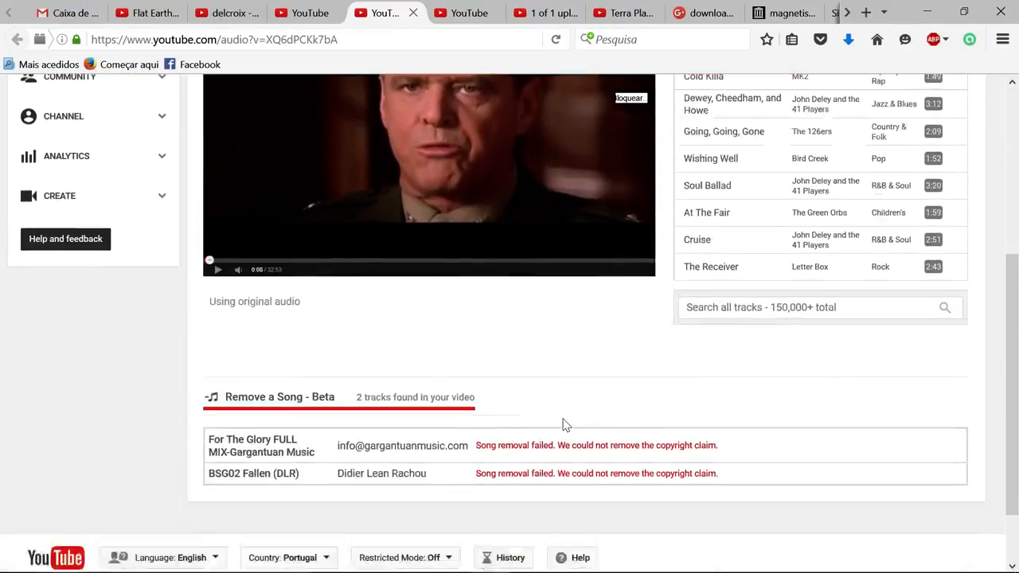
scroll(down, 3)
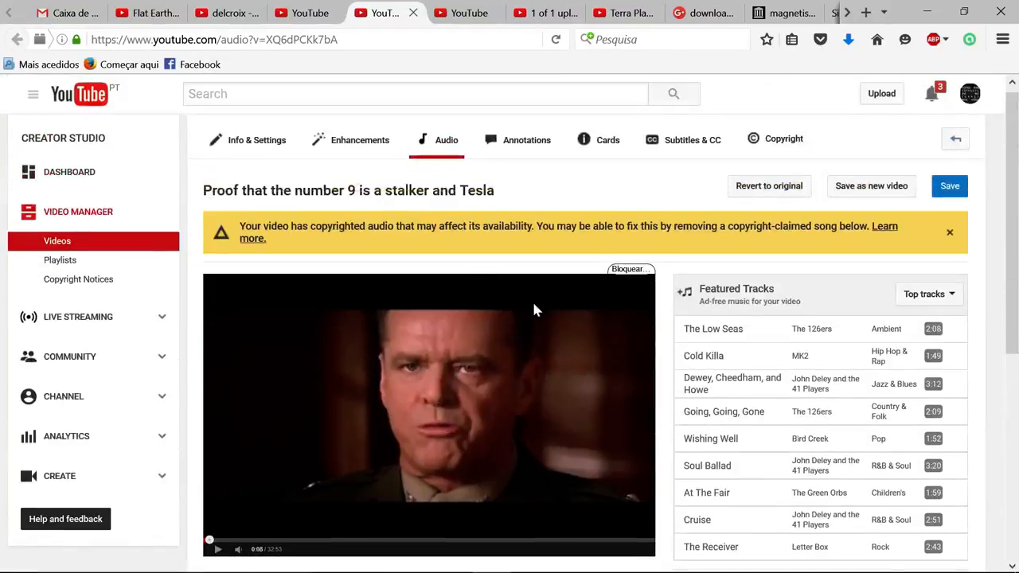
scroll(down, 3)
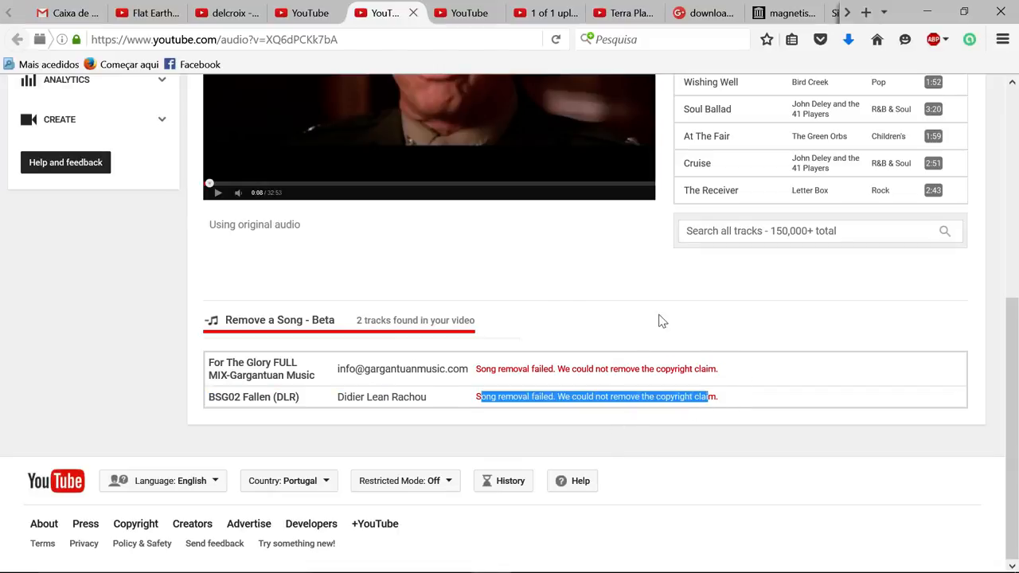
scroll(up, 3)
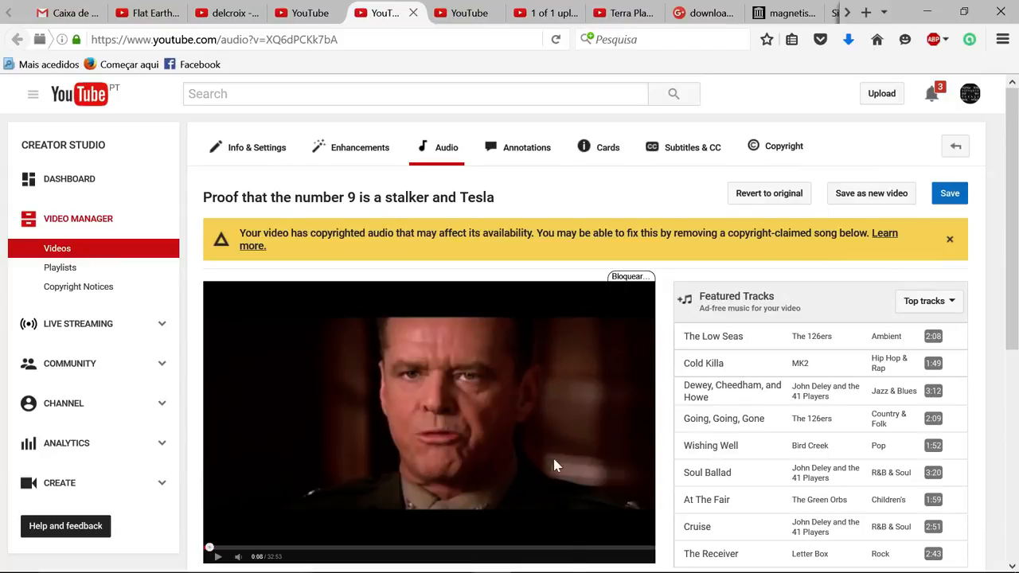
mouse_move(617, 471)
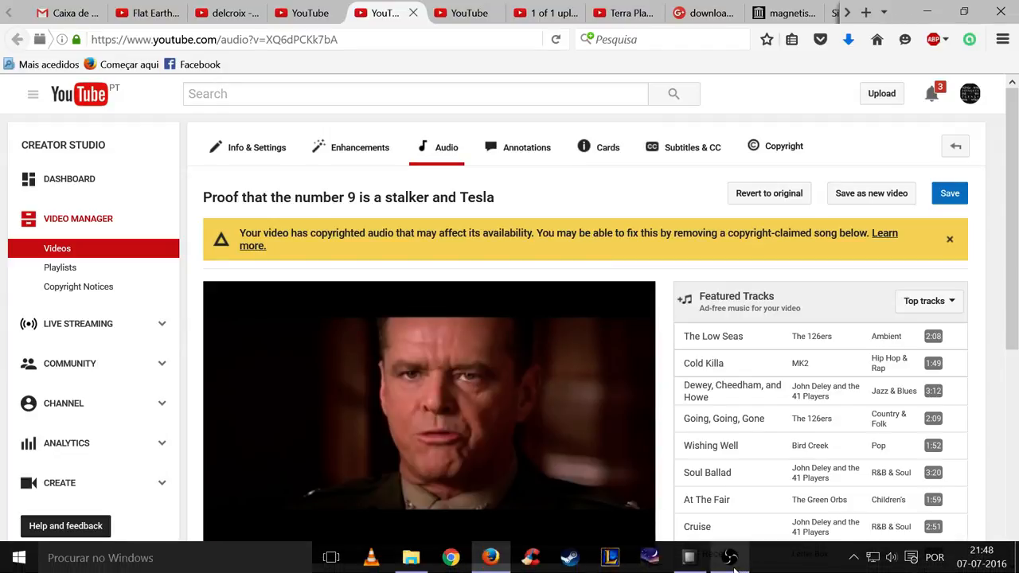
- Bring the OBS screen recorder window to the front over the Audio page
click(726, 554)
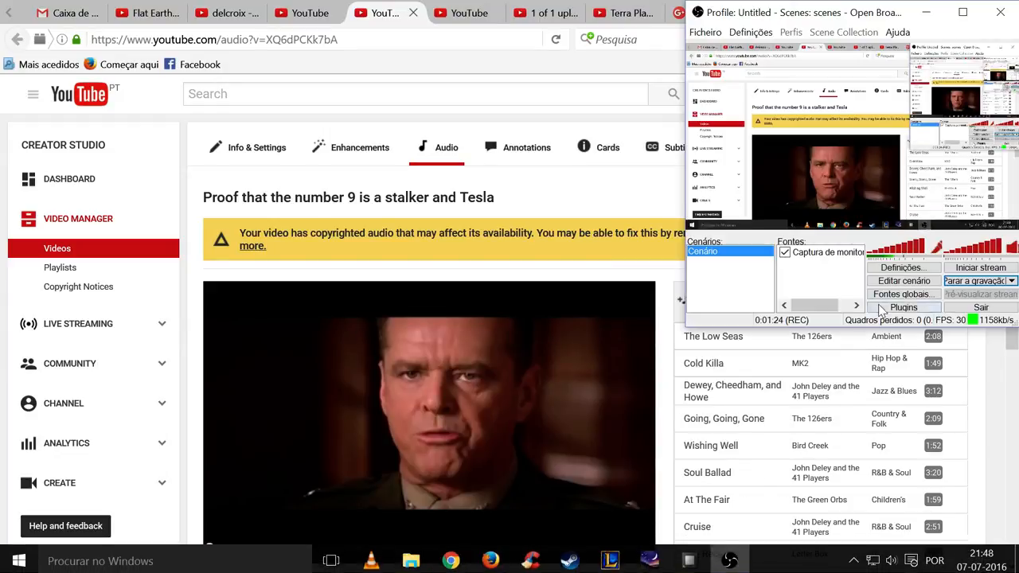